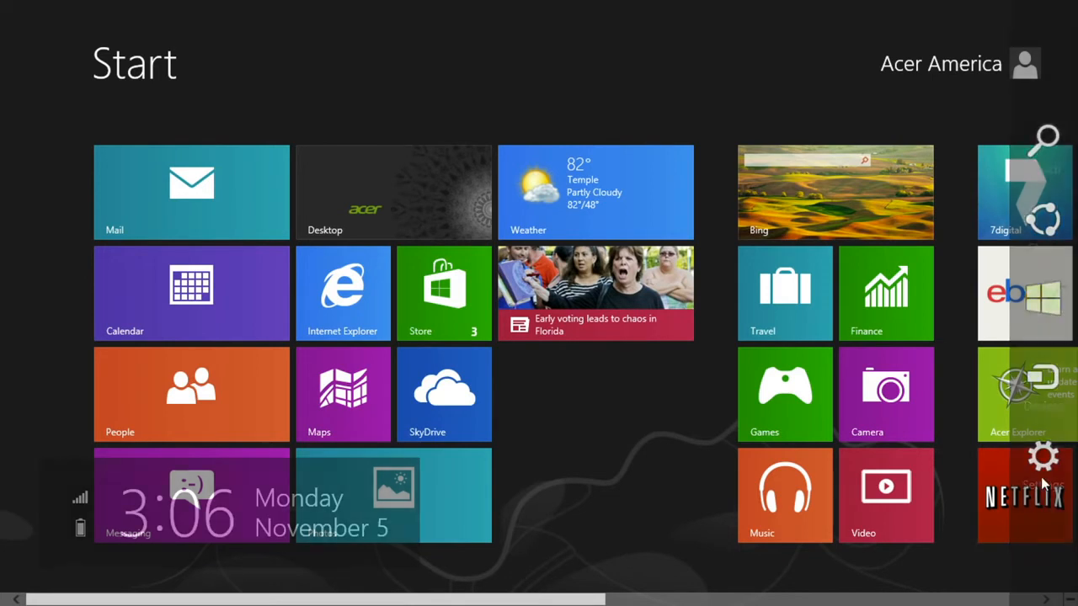
Open the Settings charm and its Power button to show the shutdown options.
left_click(1043, 458)
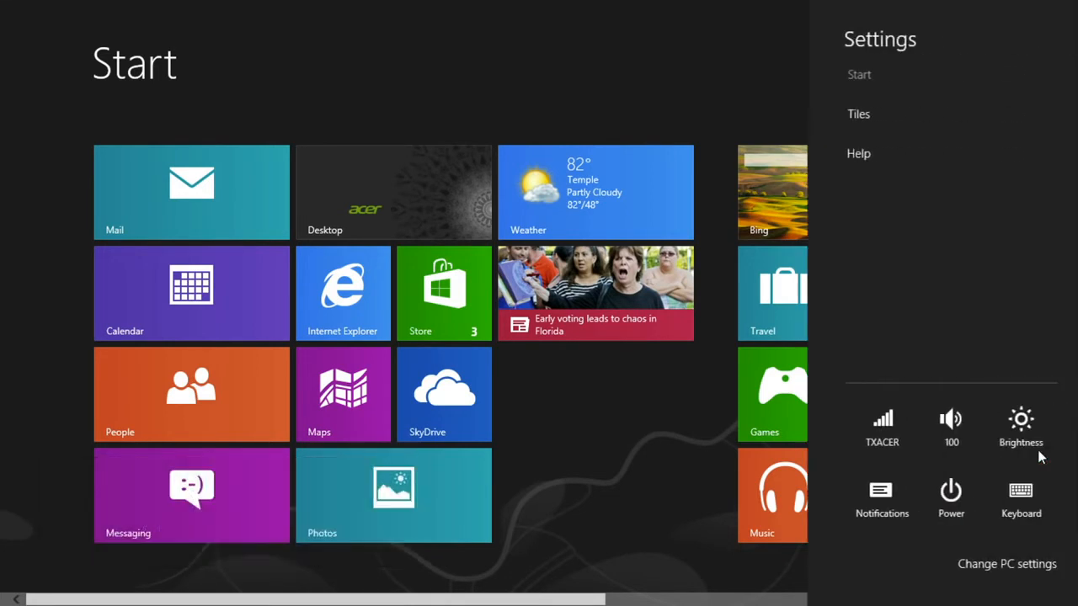
mouse_move(939, 497)
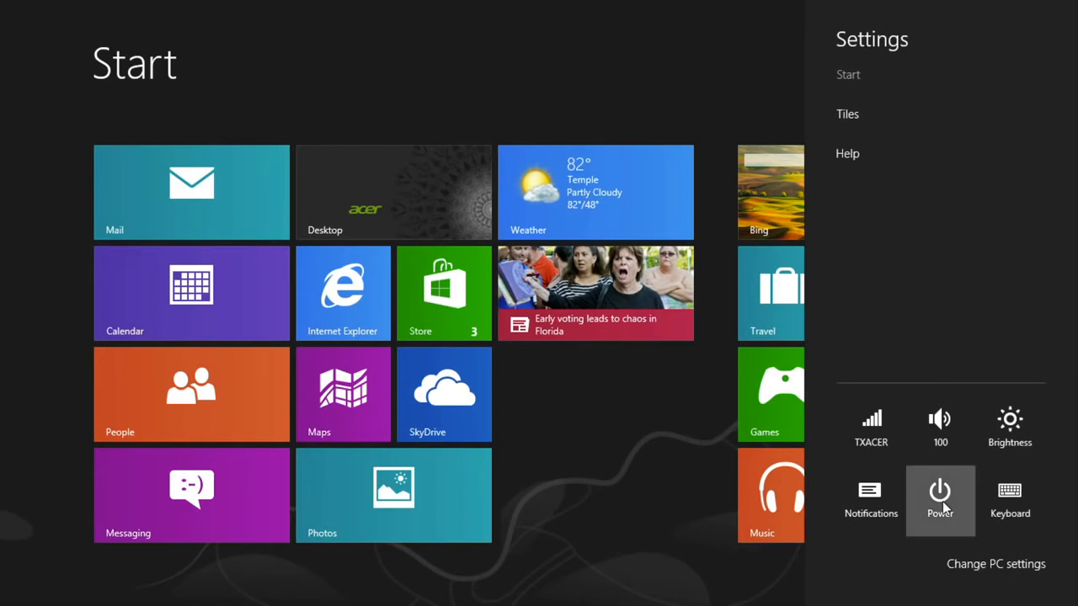
left_click(939, 497)
type("power buttons")
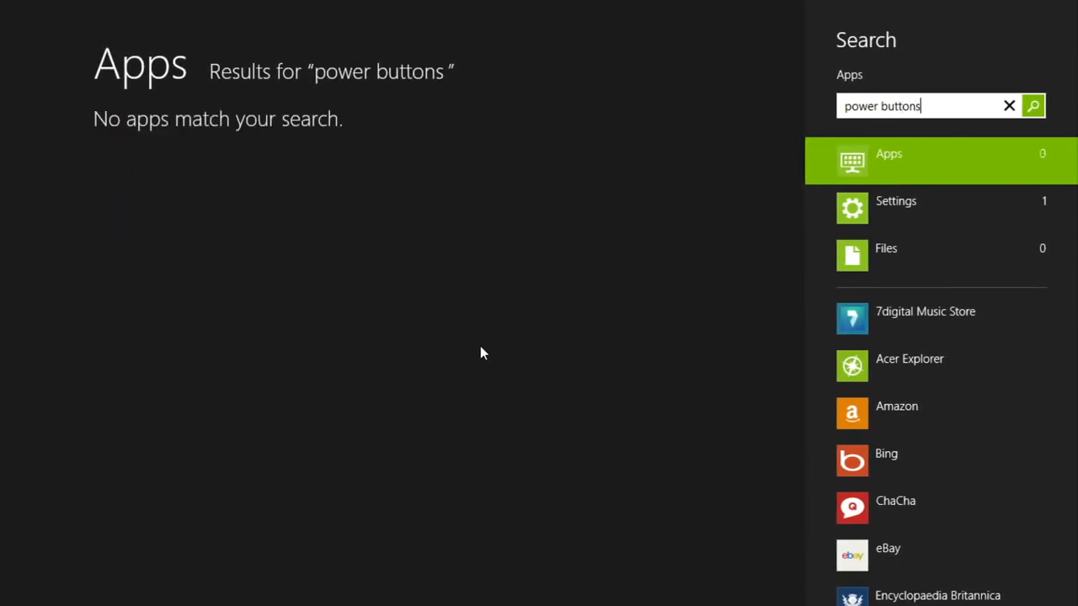
mouse_move(790, 255)
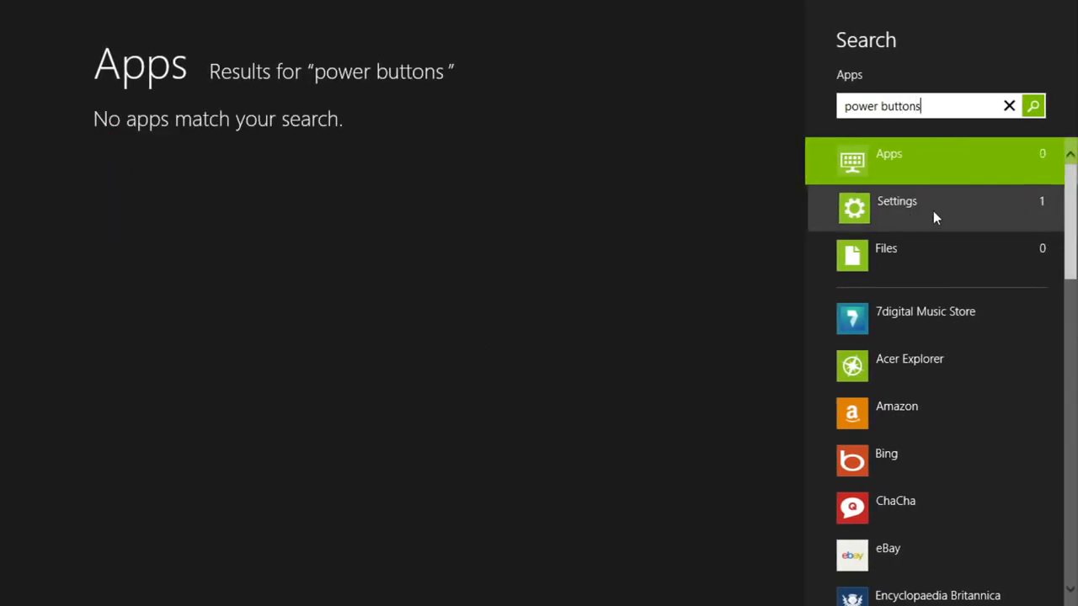
Filter the "power buttons" search to Settings, revealing "Change what the power buttons do".
left_click(897, 201)
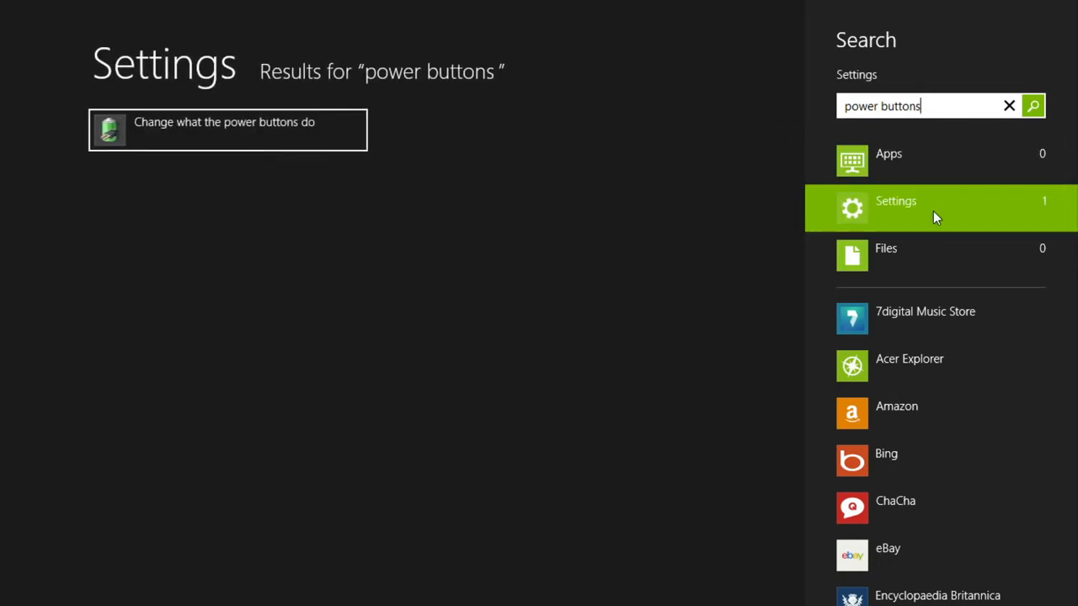
mouse_move(255, 146)
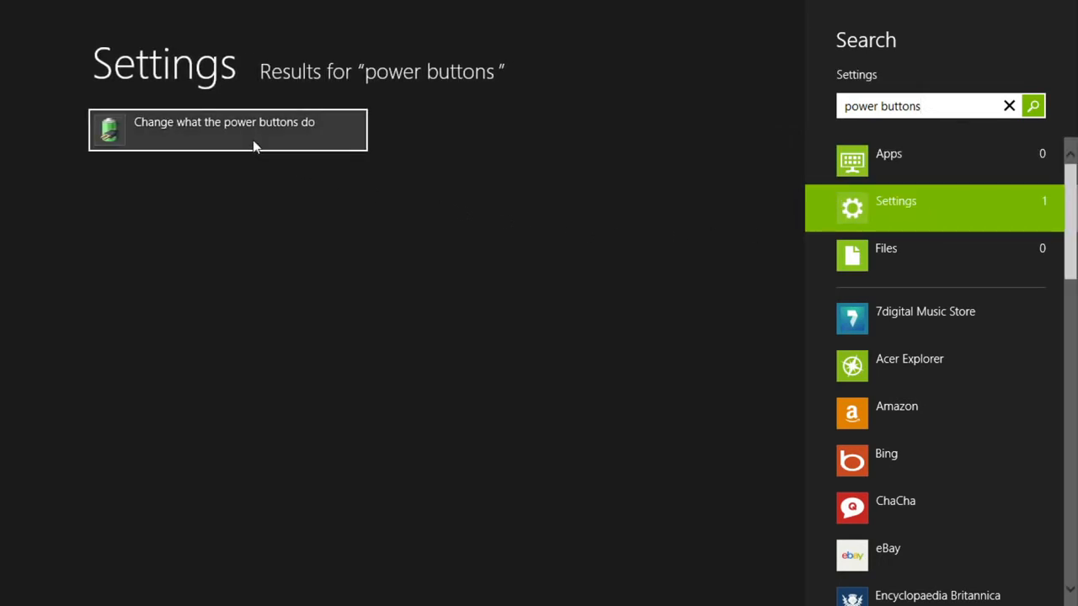
Open "Change what the power buttons do" and toggle the Turn on fast startup checkbox.
left_click(227, 130)
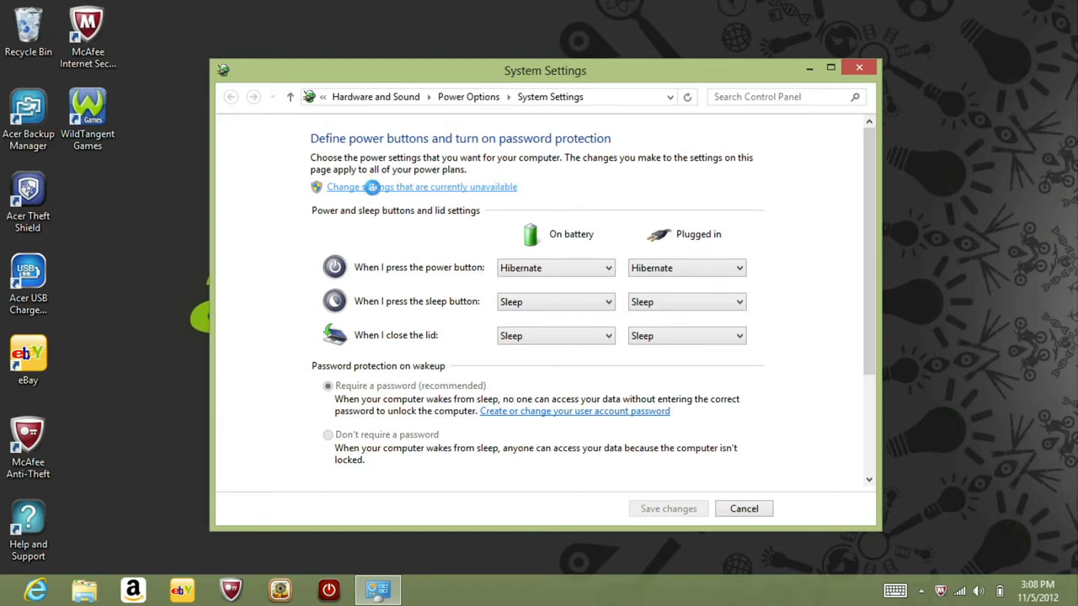
scroll("down", 3)
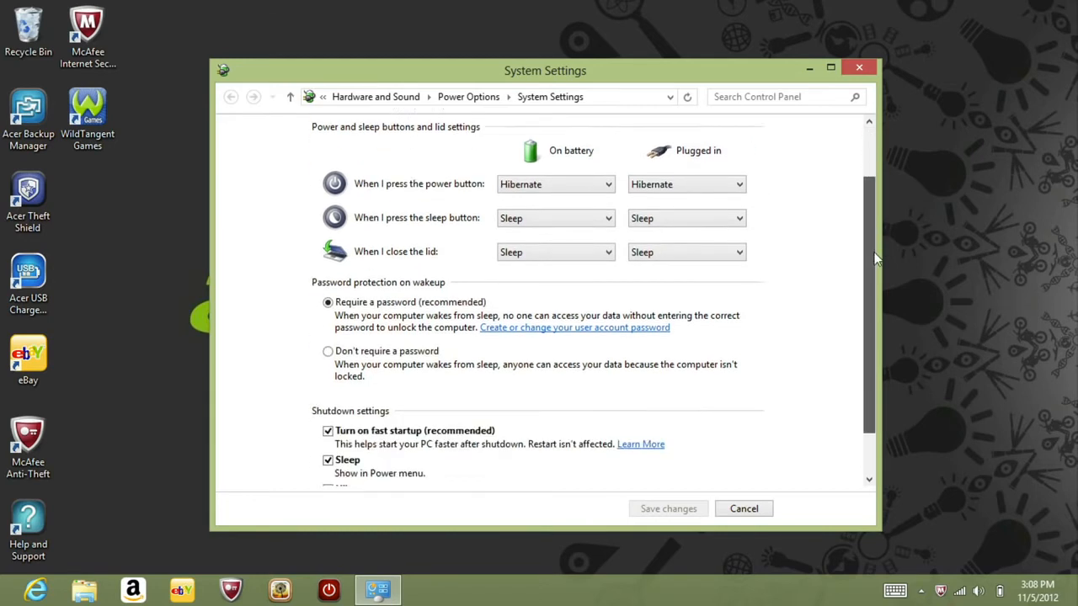
scroll("down", 3)
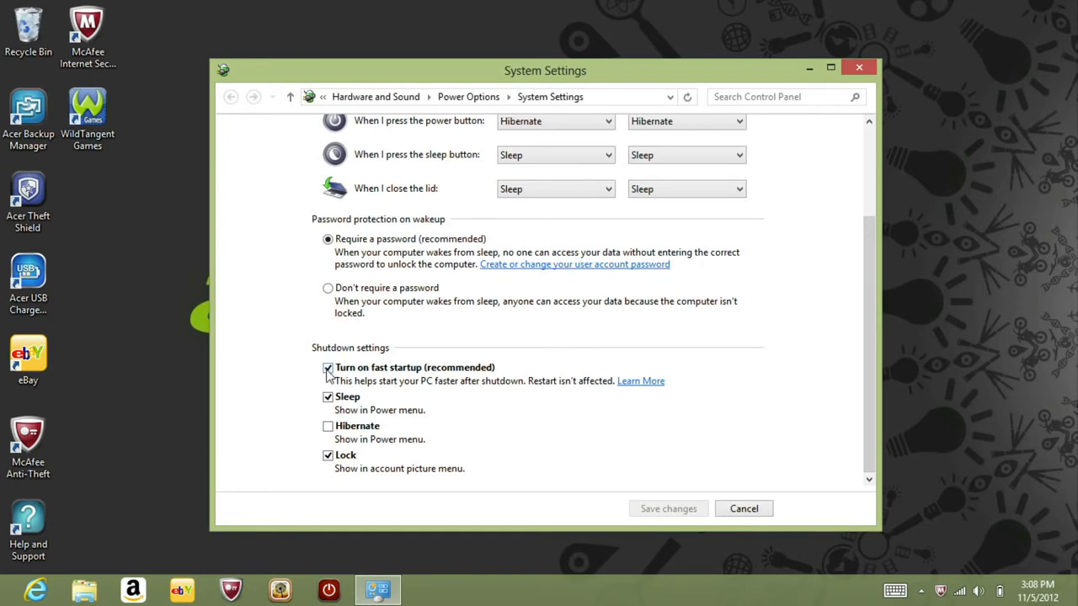
left_click(328, 368)
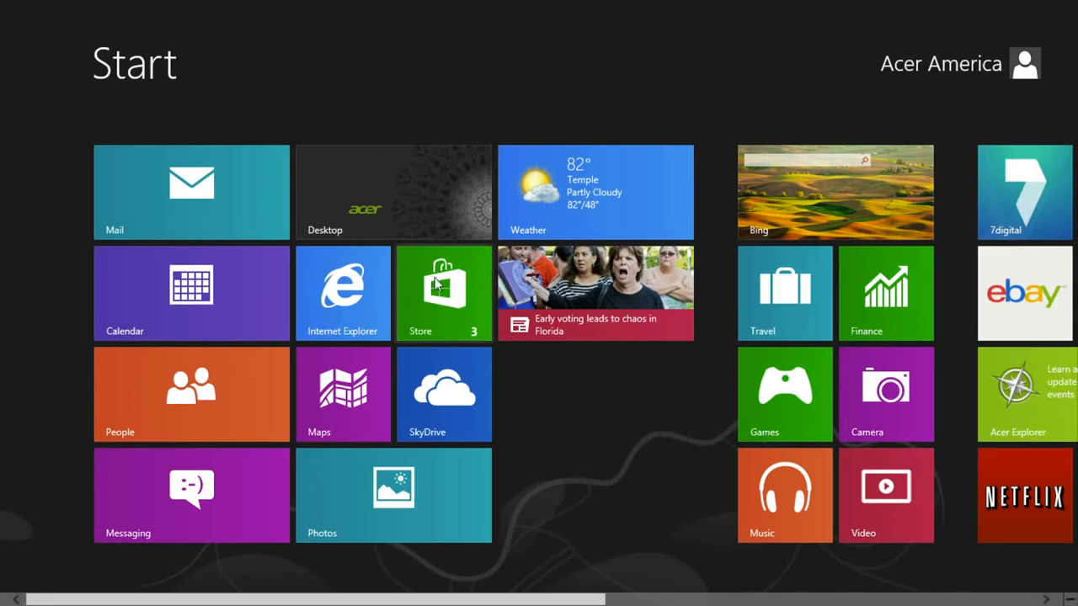
Switch to the desktop and launch Acer Power Button from the taskbar.
left_click(393, 192)
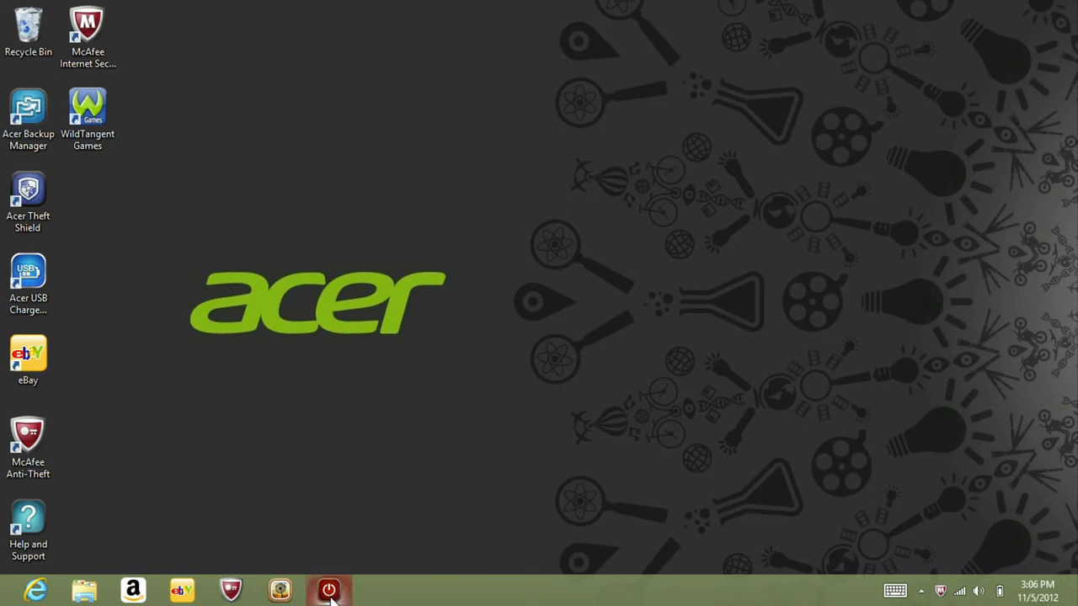
left_click(328, 589)
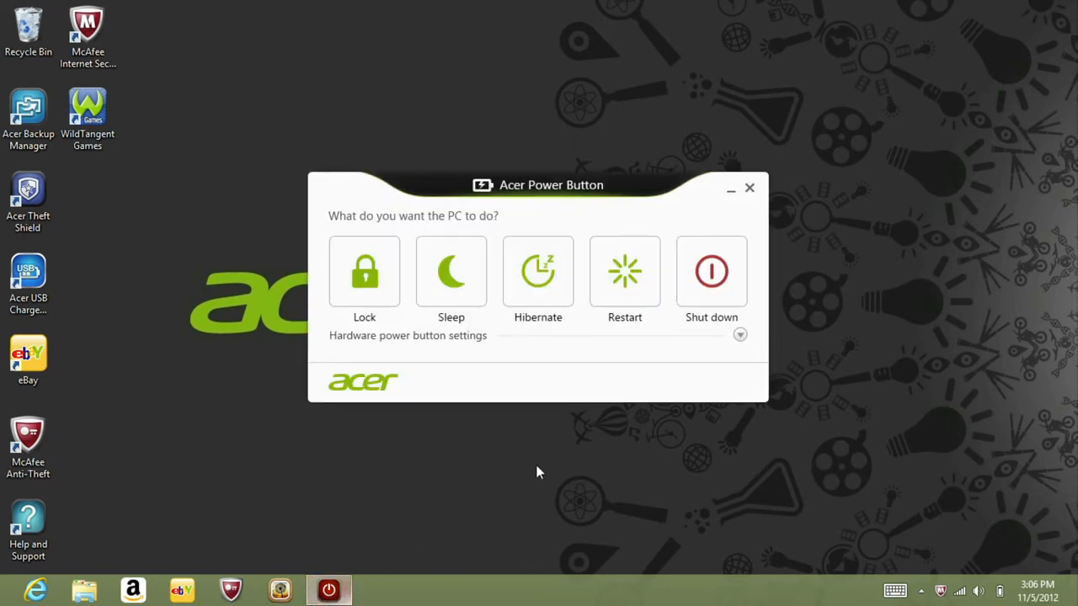
mouse_move(711, 271)
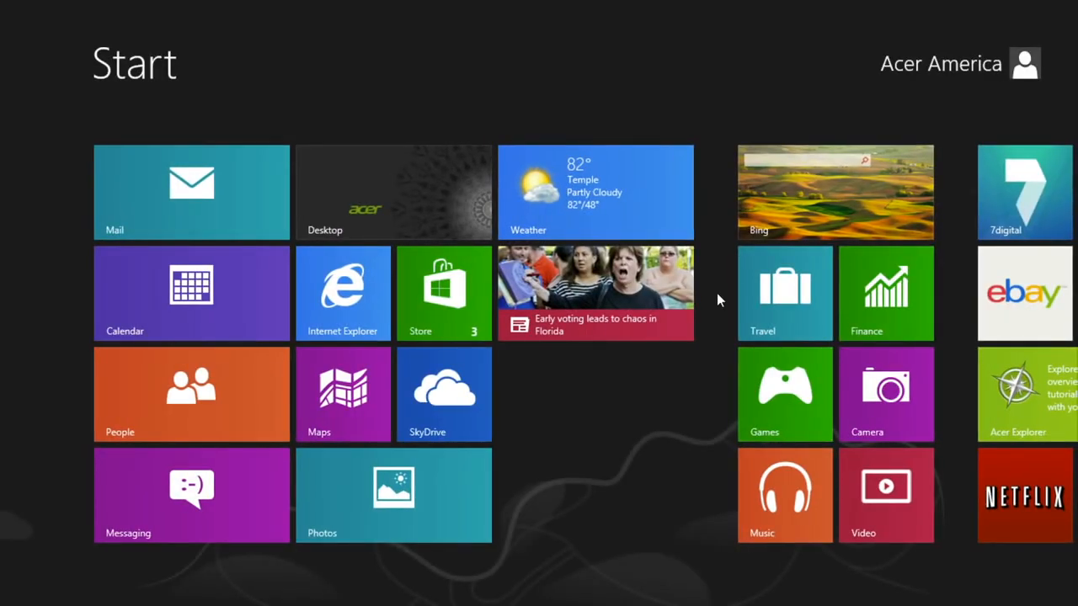
Search "power button" and right-click Acer Power Button to show Pin to taskbar.
type("power button")
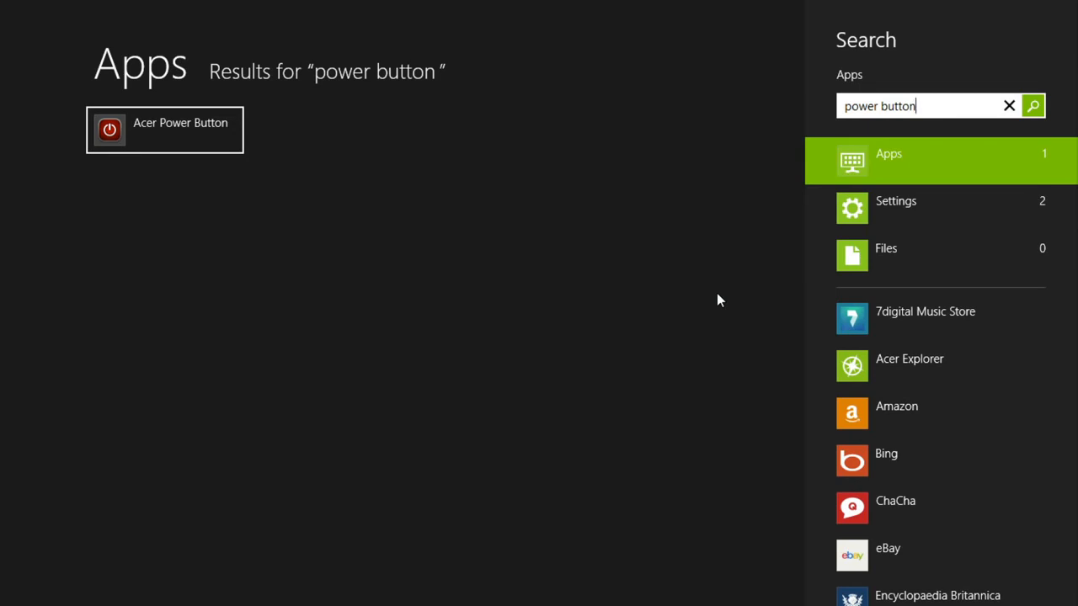
mouse_move(578, 250)
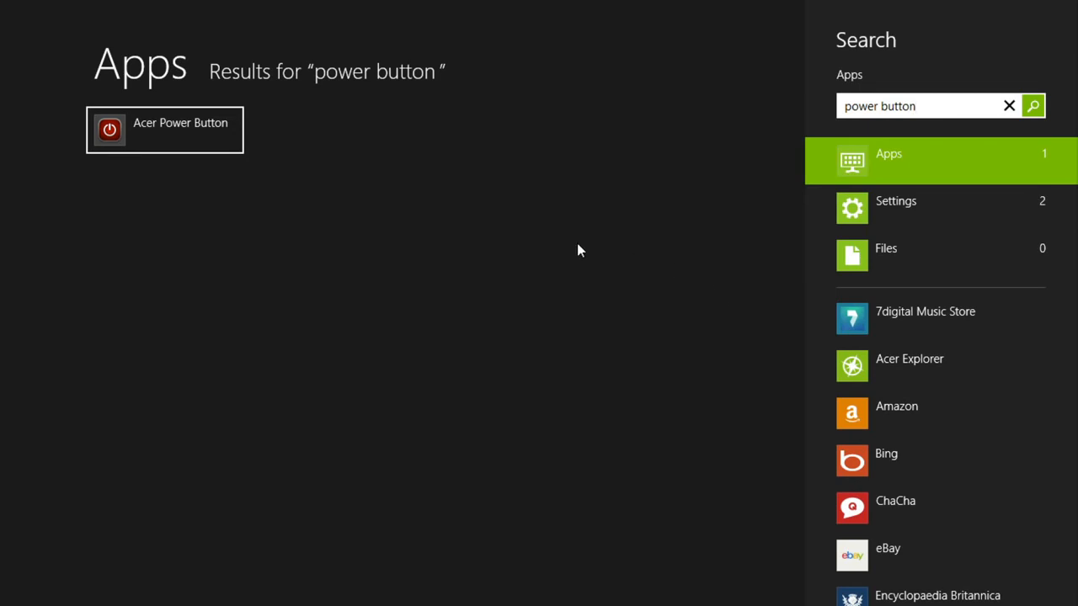
right_click(164, 130)
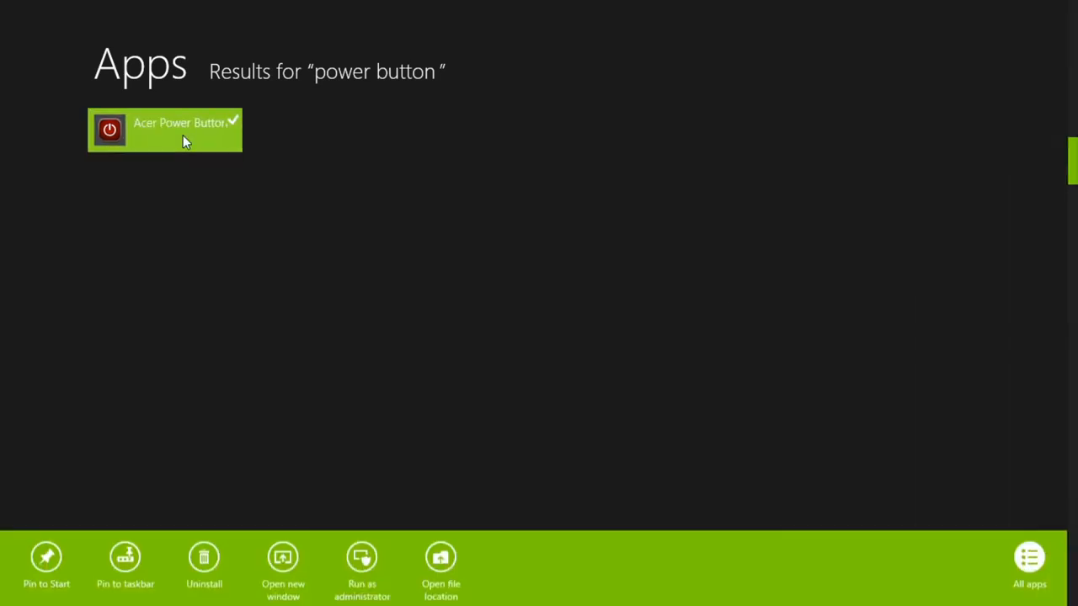